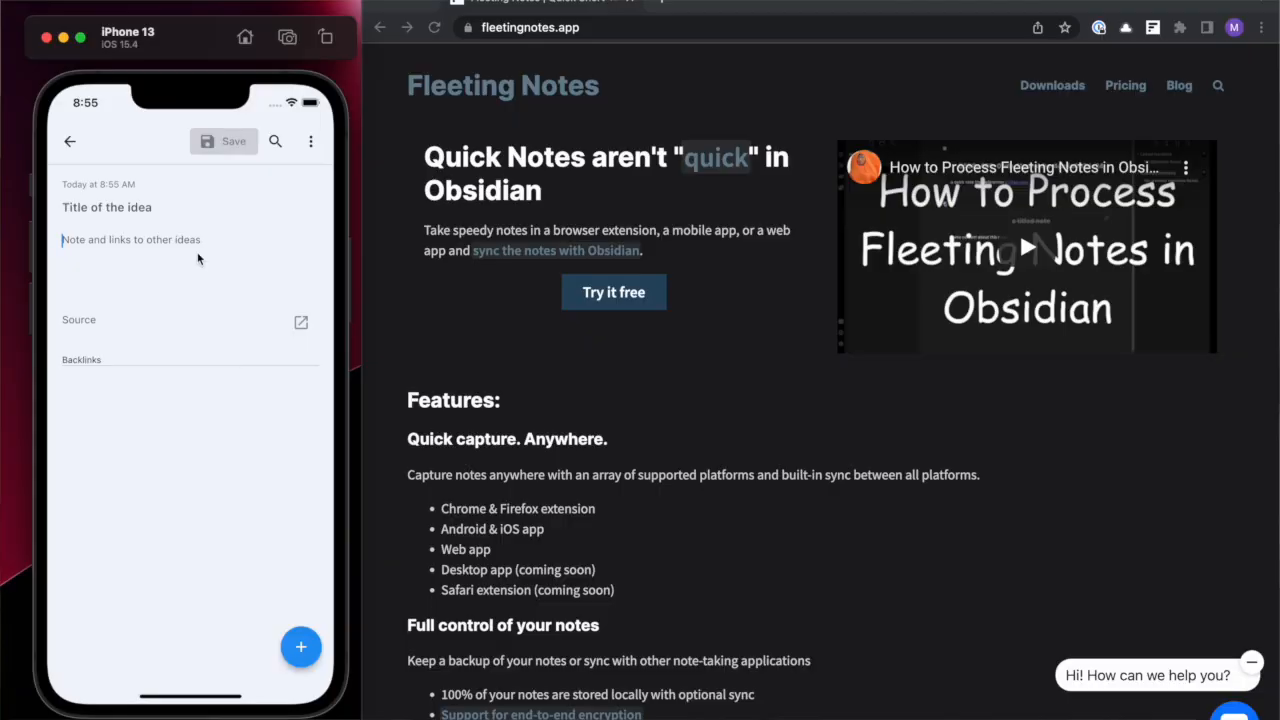
Save a new phone note reading "A quick note from the phone" and begin a link with "[["
{"action": "type", "text": "A quick note from the phone!"}
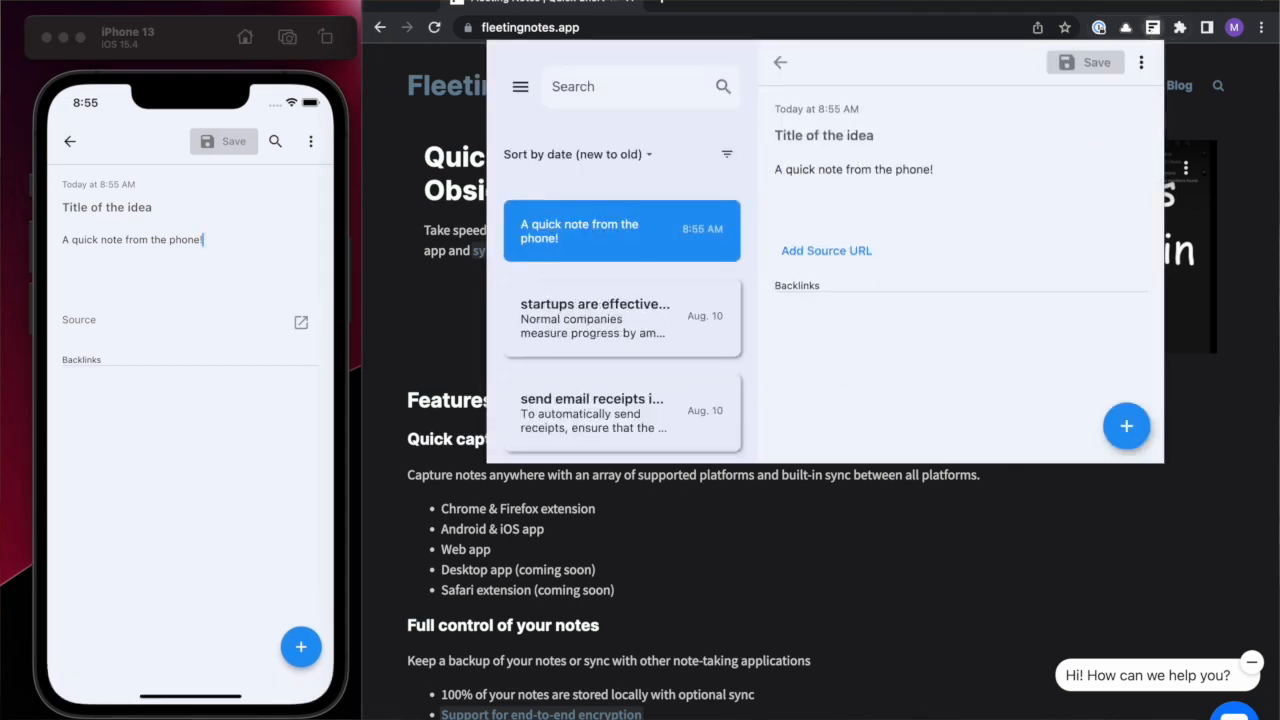
{"action": "type", "text": "[["}
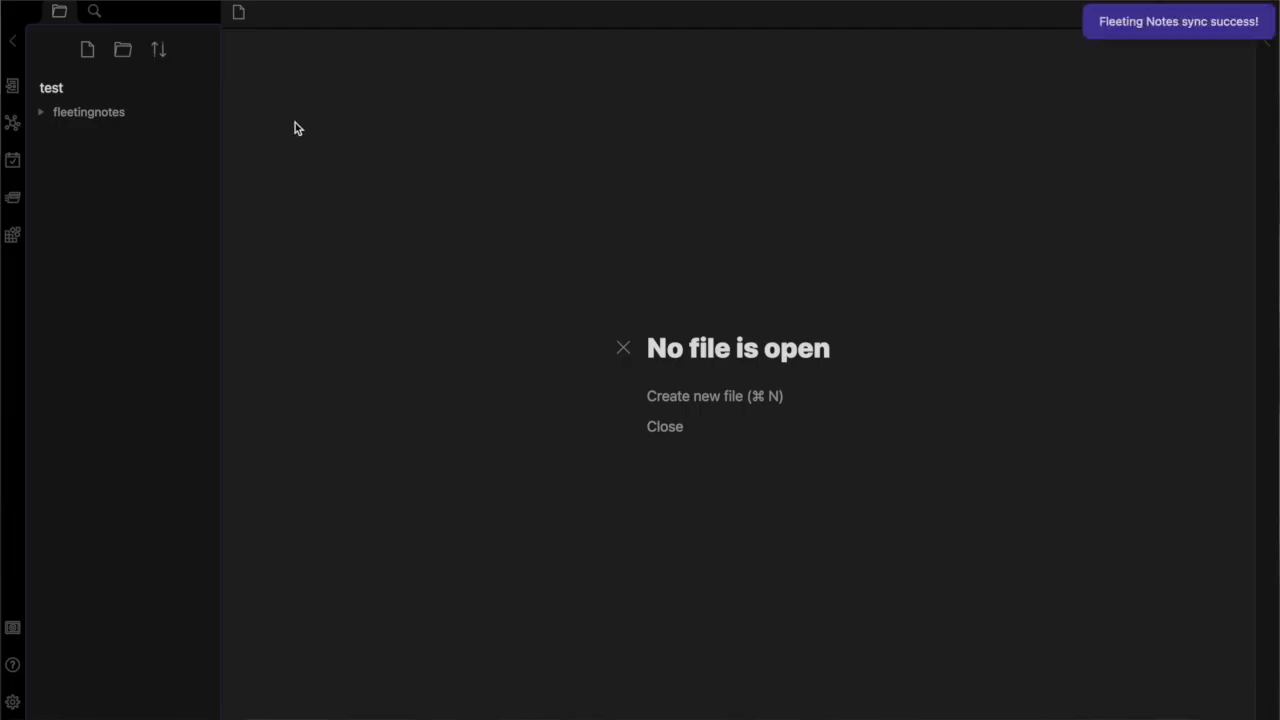
Copy links to all synced notes to the clipboard from the Fleeting Notes Sync settings
{"action": "left_click", "coordinate": [94, 12]}
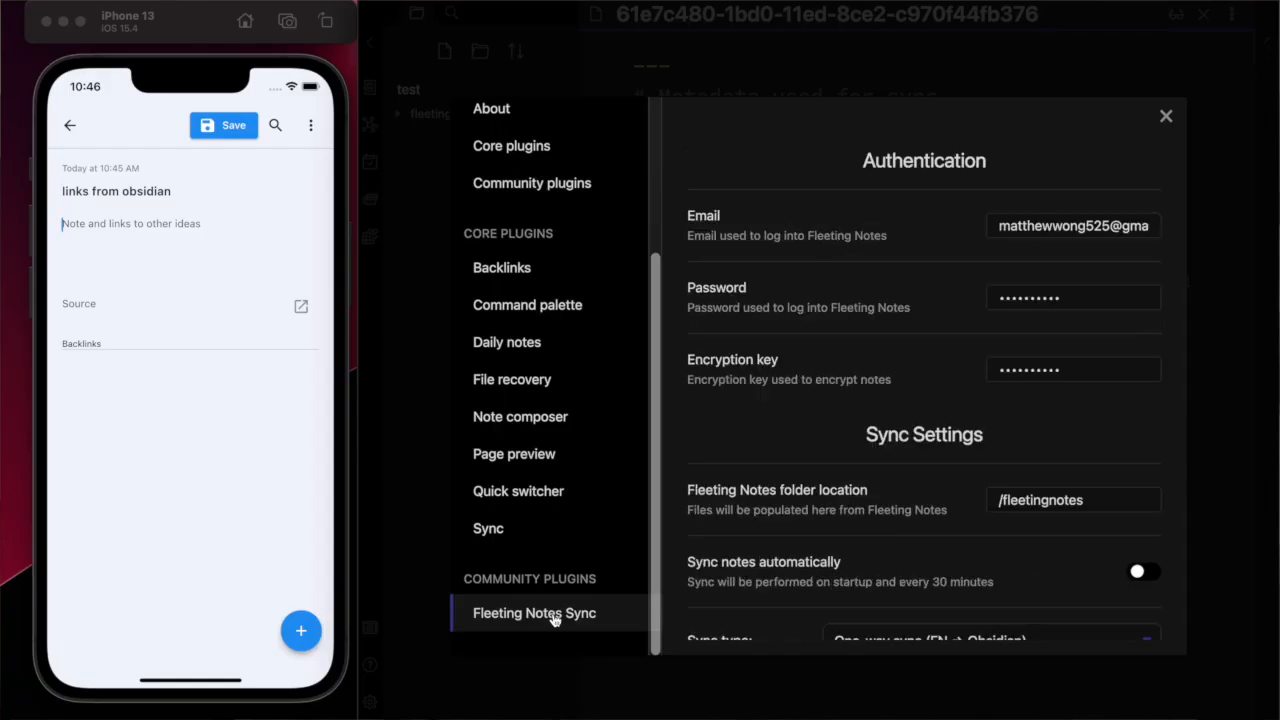
{"action": "scroll", "scroll_direction": "down", "scroll_amount": 3}
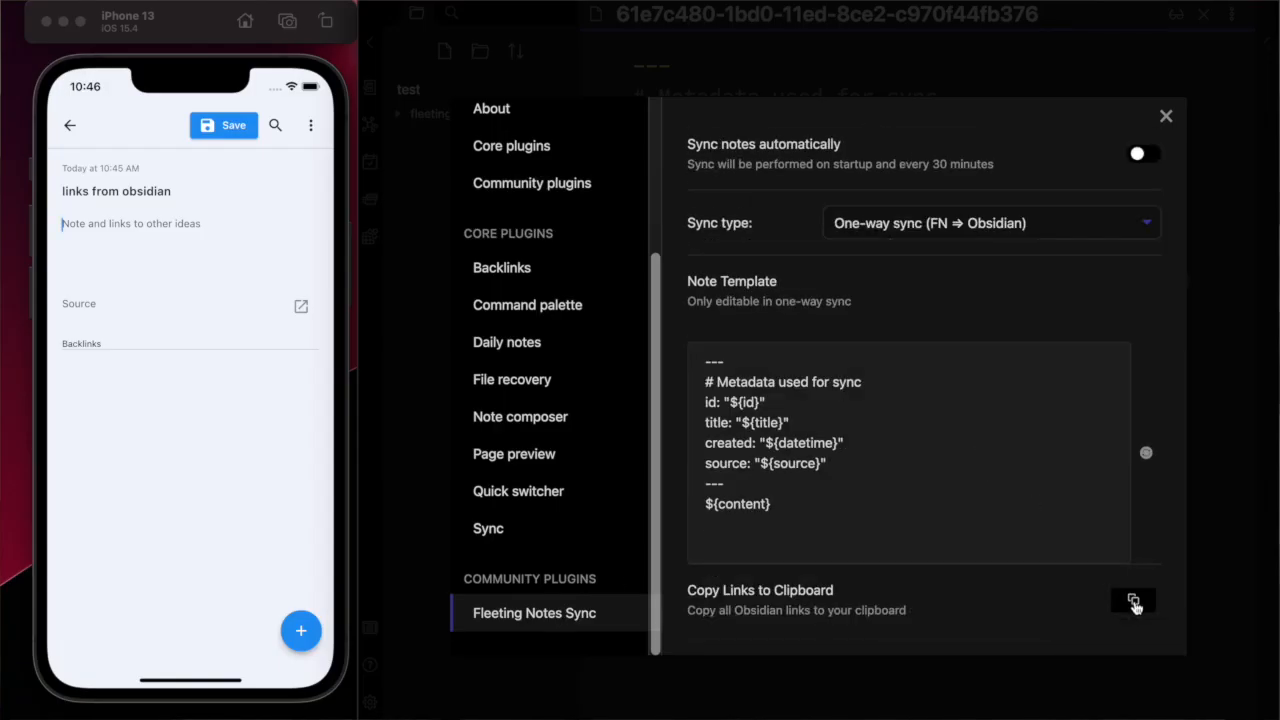
{"action": "left_click", "coordinate": [1132, 600]}
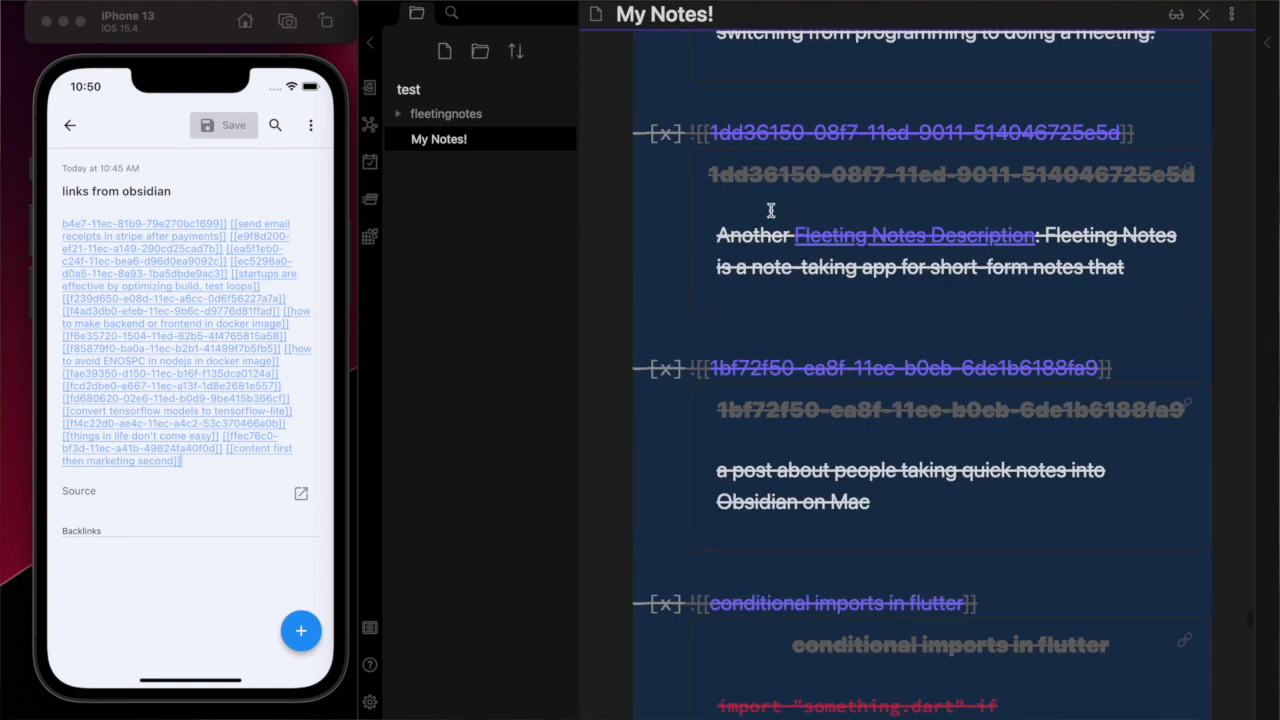
Mark one embedded fleeting note as processed in the My Notes! checklist
{"action": "scroll", "scroll_direction": "down", "scroll_amount": 3}
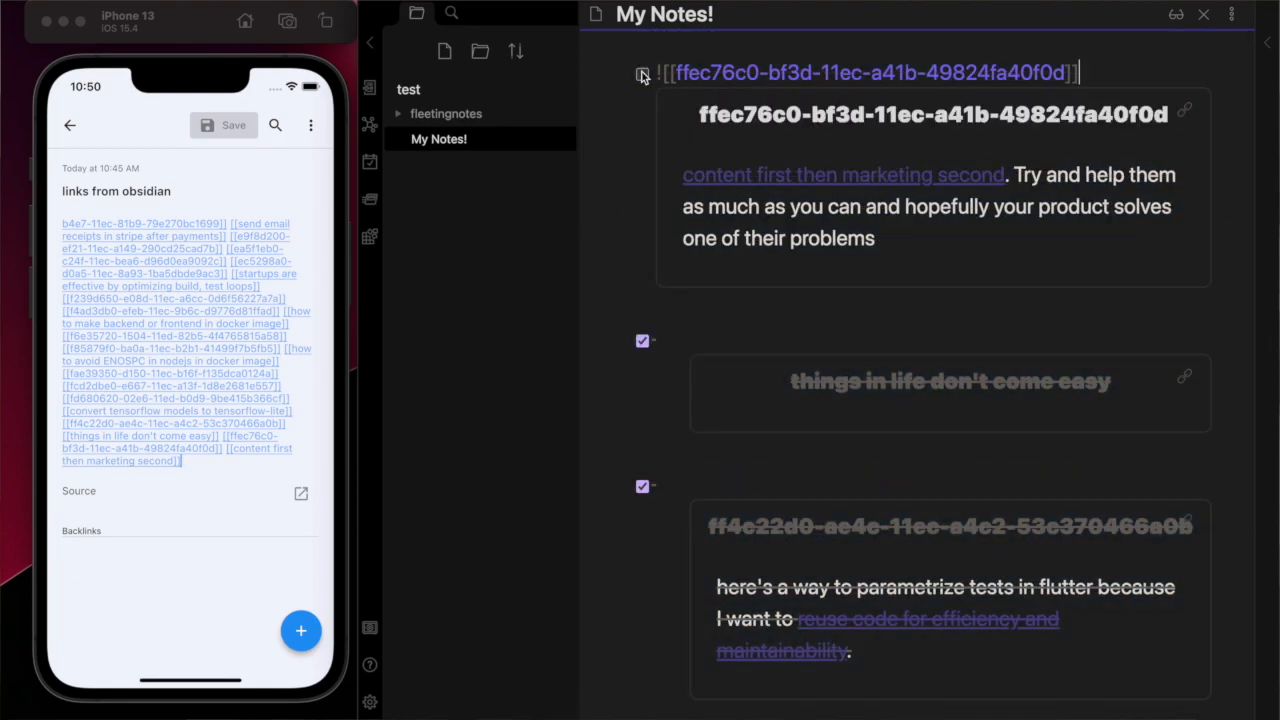
{"action": "left_click", "coordinate": [444, 52]}
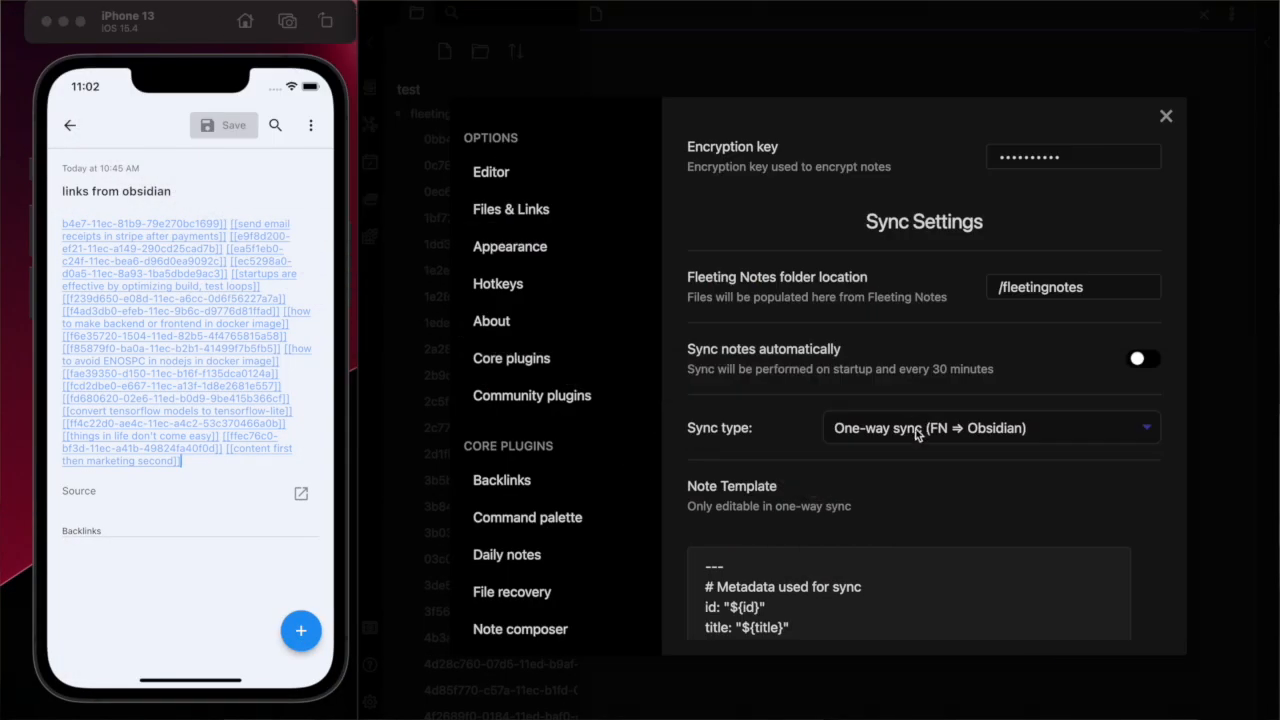
Set the sync type to One-way sync (FN ⇒ Obsidian) + Delete from FN
{"action": "left_click", "coordinate": [990, 428]}
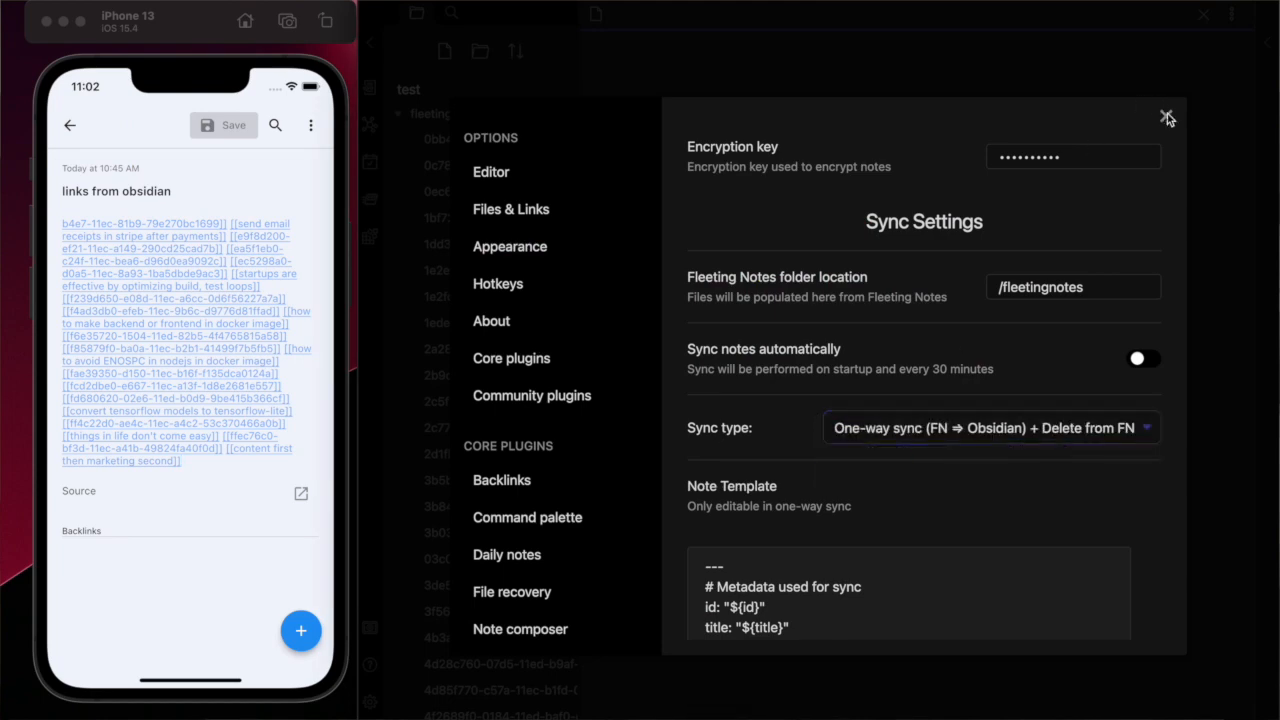